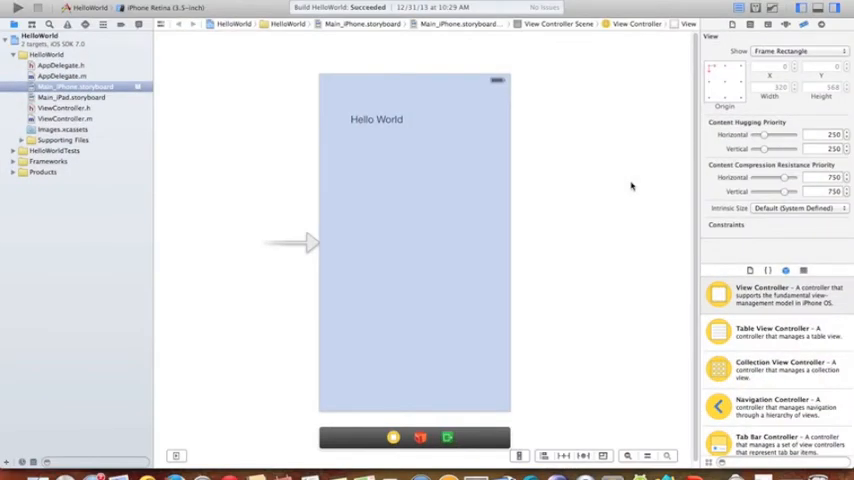
mouse_move(498, 156)
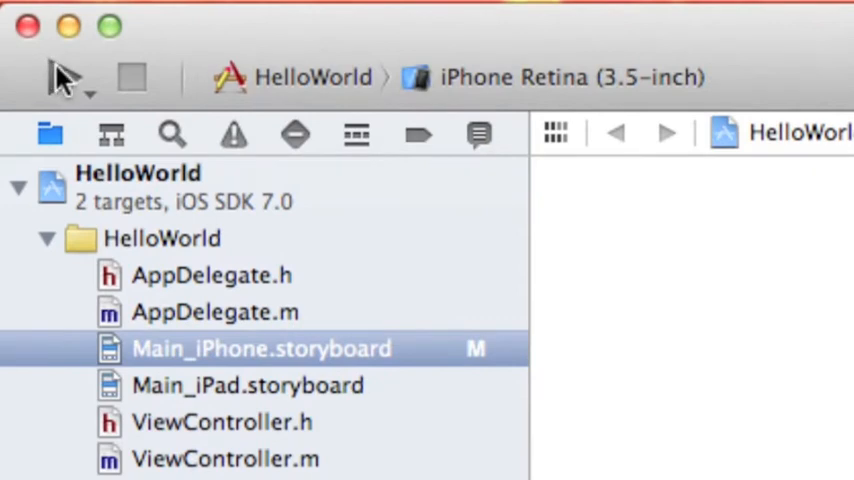
mouse_move(62, 78)
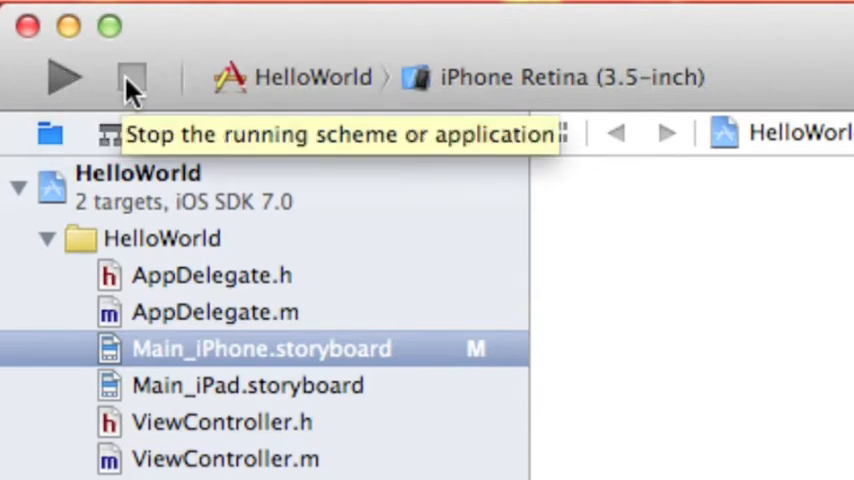
mouse_move(140, 80)
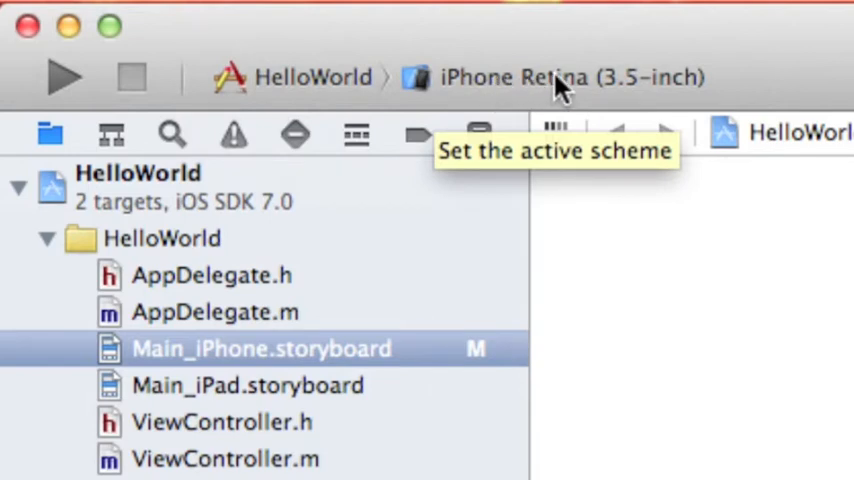
Explore the toolbar, including the list of simulator devices.
click(570, 77)
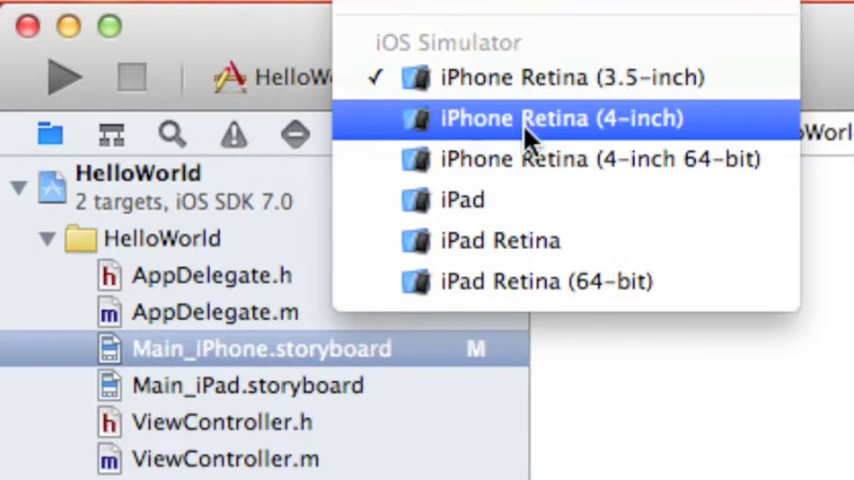
mouse_move(525, 281)
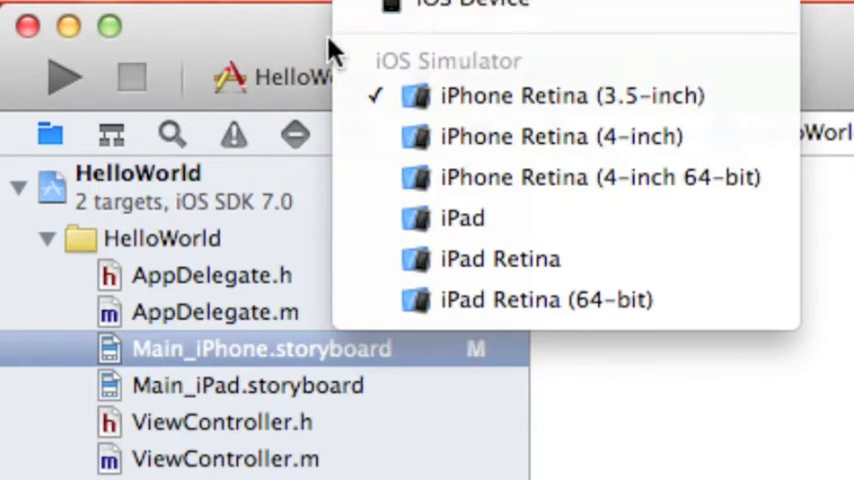
mouse_move(290, 50)
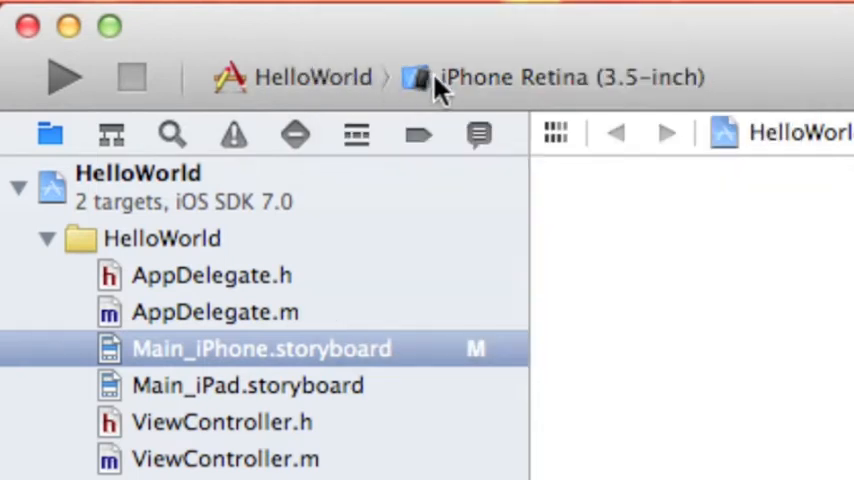
click(64, 78)
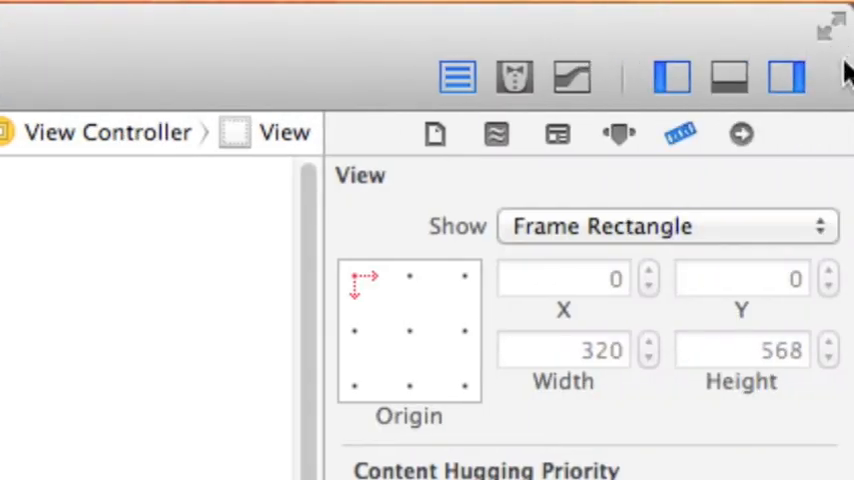
mouse_move(445, 120)
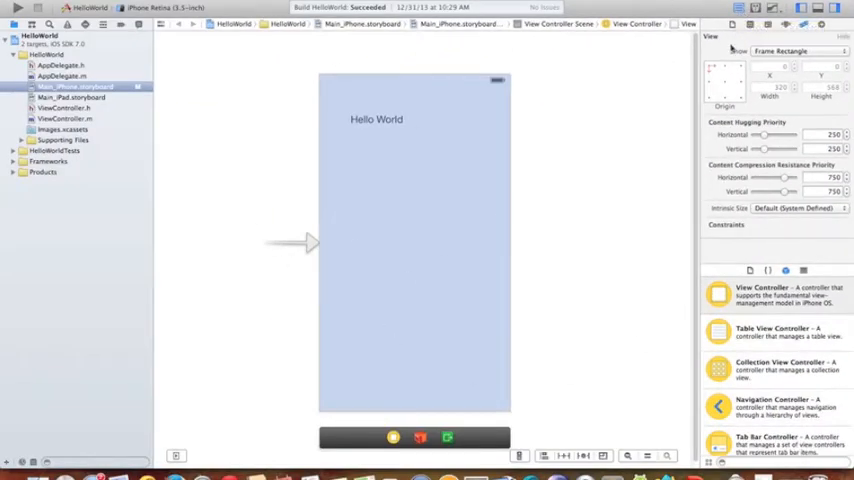
mouse_move(603, 121)
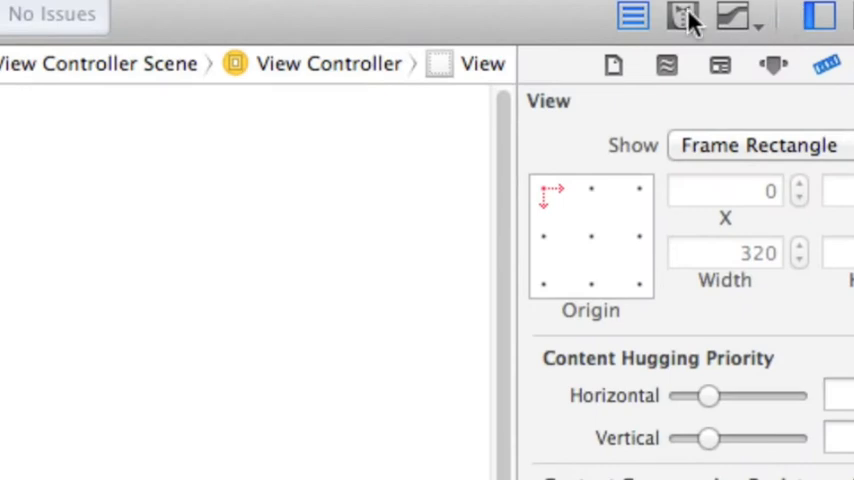
click(683, 16)
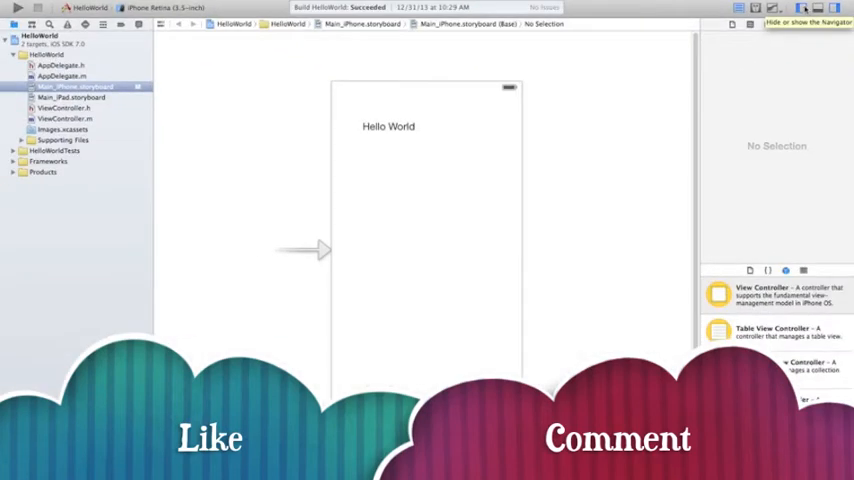
Toggle the project navigator, debug area and utilities area.
click(801, 9)
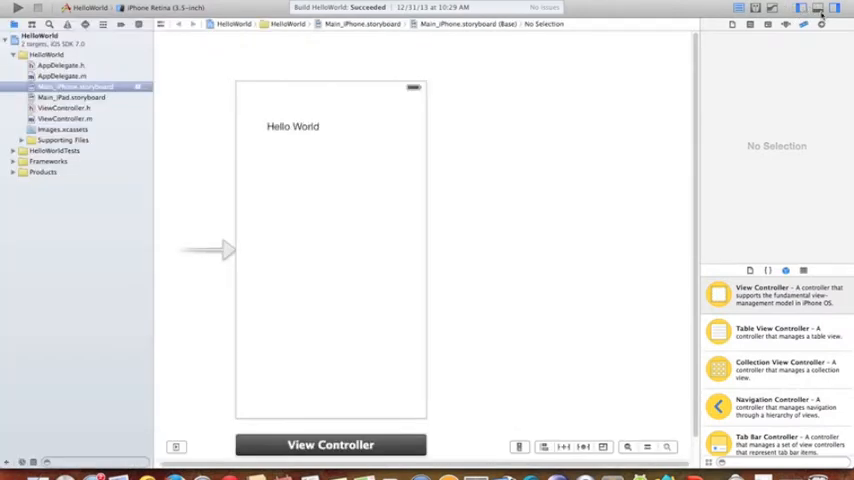
mouse_move(819, 10)
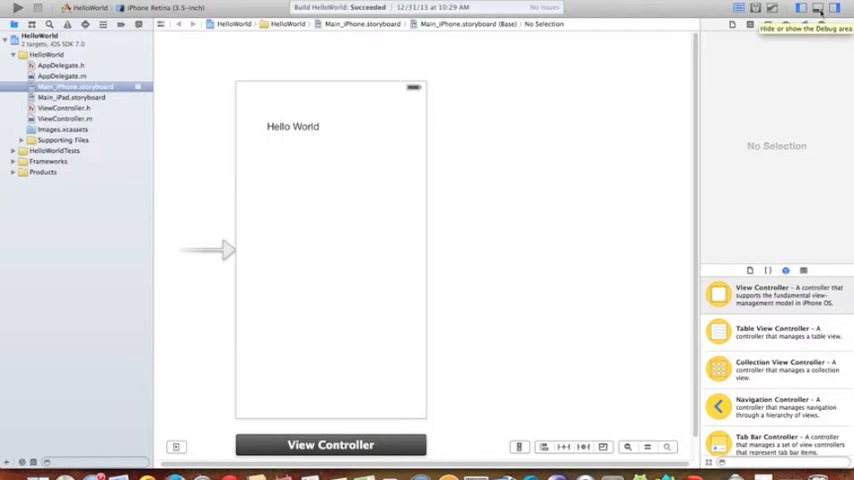
click(812, 9)
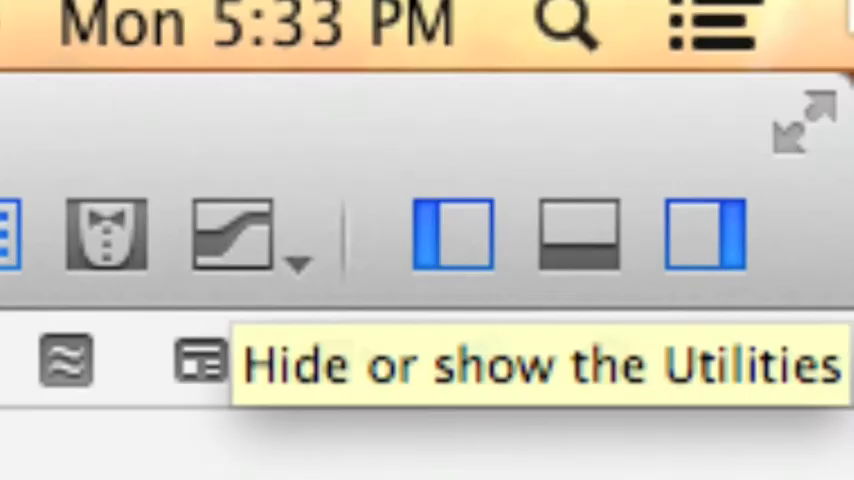
mouse_move(705, 250)
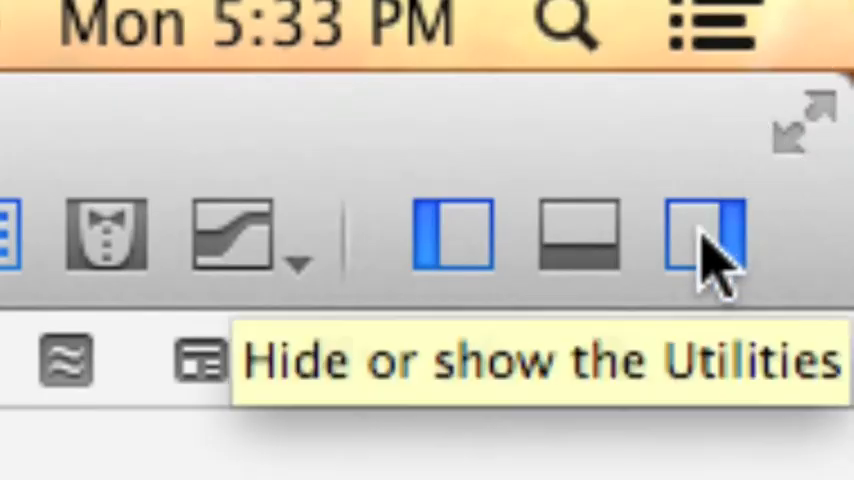
click(835, 23)
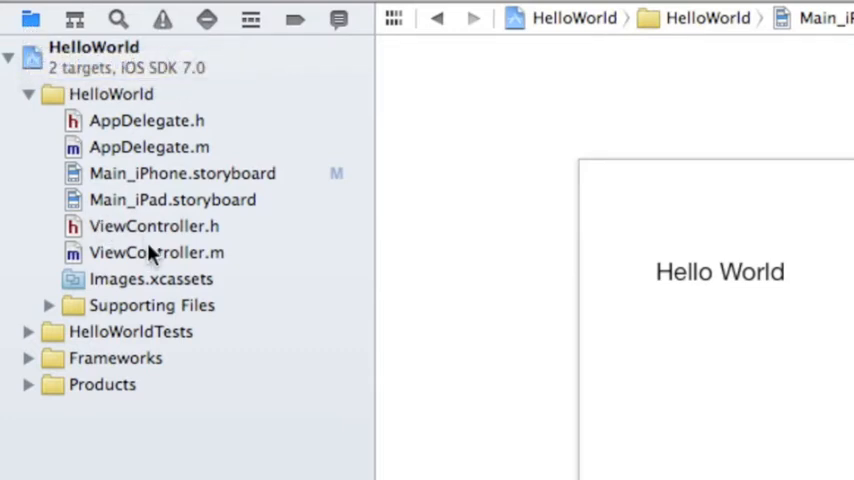
mouse_move(150, 368)
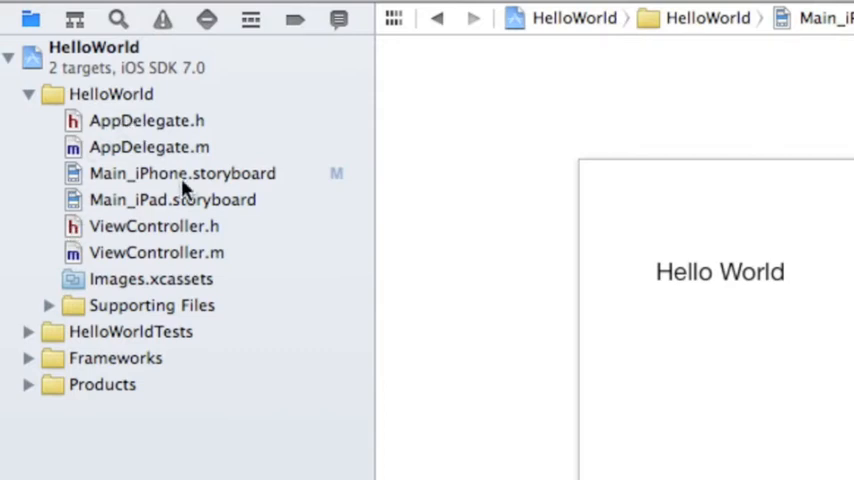
mouse_move(198, 278)
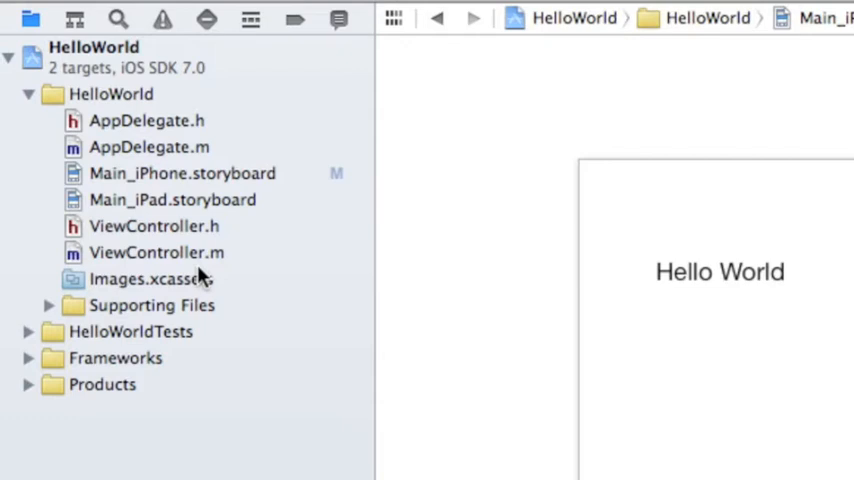
Bring up the Find navigator with its search field ready for input.
click(118, 19)
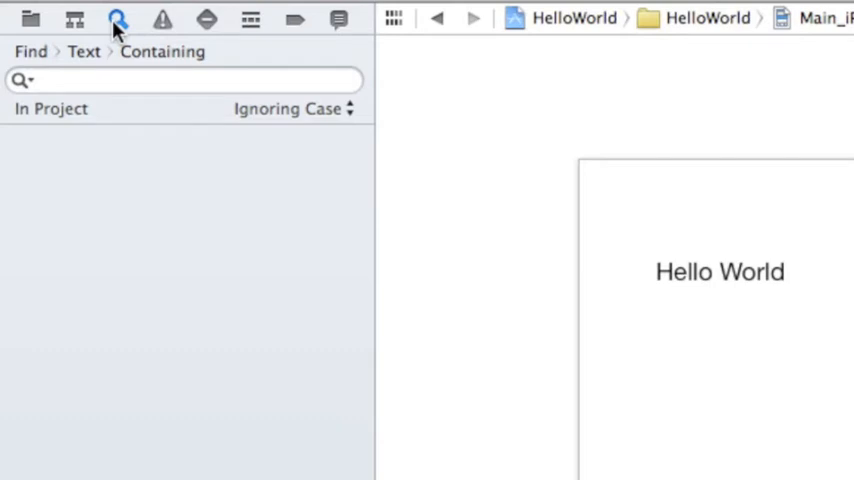
click(105, 79)
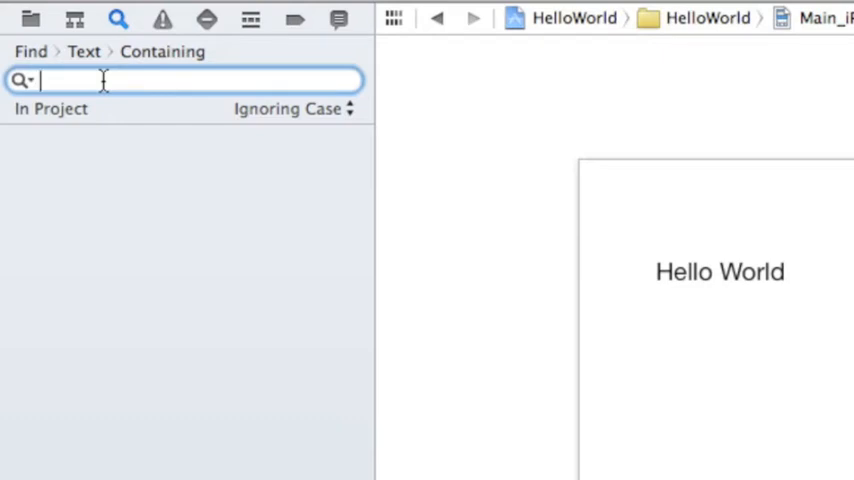
click(163, 18)
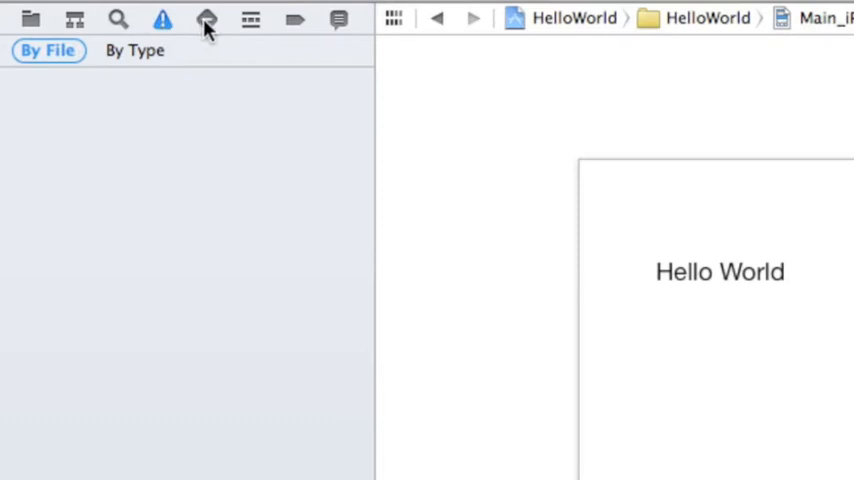
Toggle the name filter on the HelloWorld project file list.
click(206, 19)
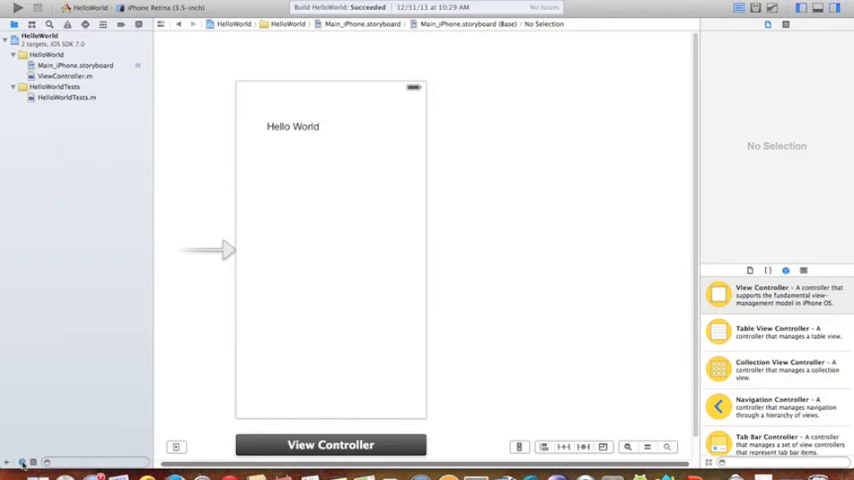
click(14, 54)
text(app)
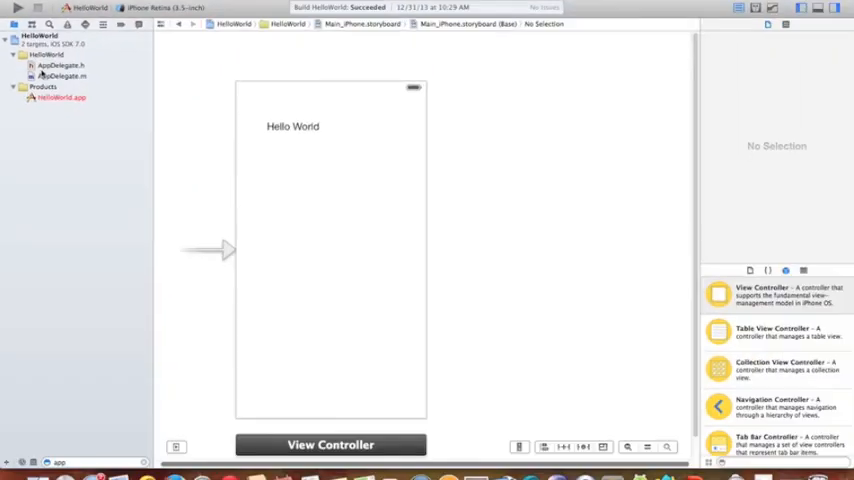
mouse_move(144, 279)
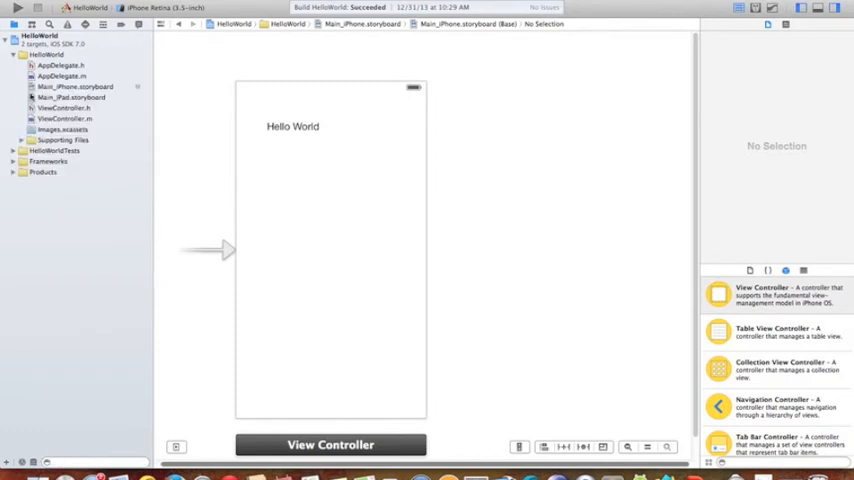
Enter 'point' as the search term in the Find navigator.
click(49, 24)
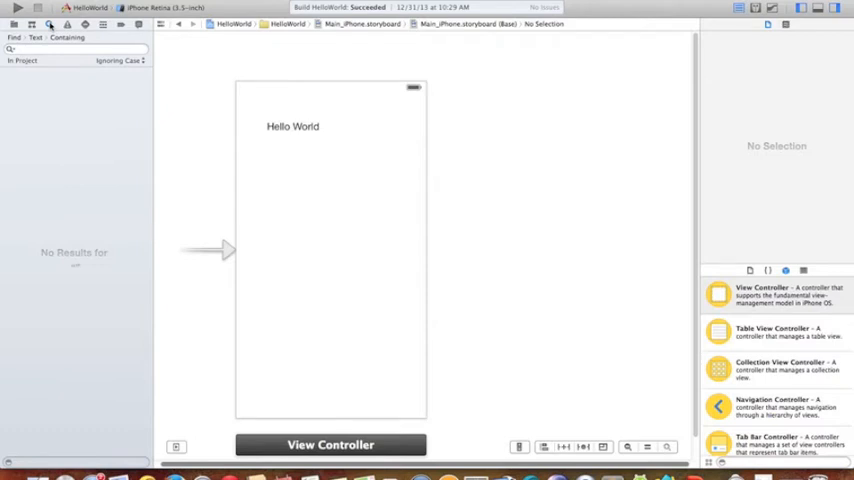
click(18, 24)
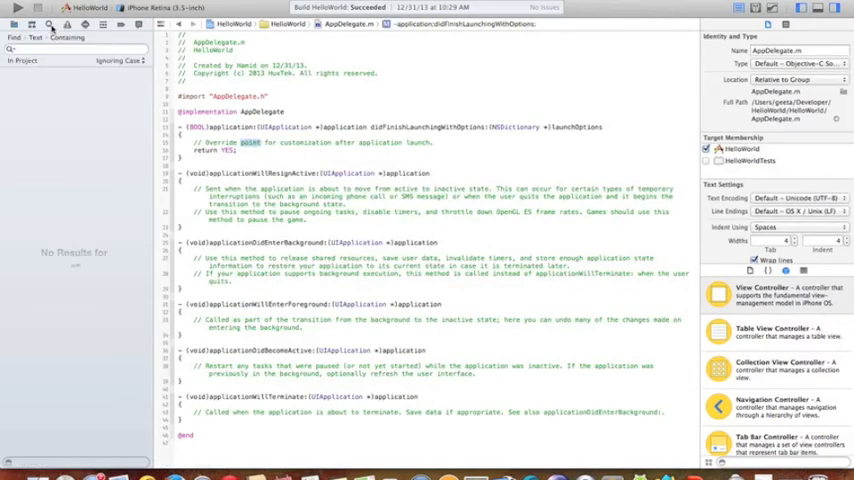
text(poi)
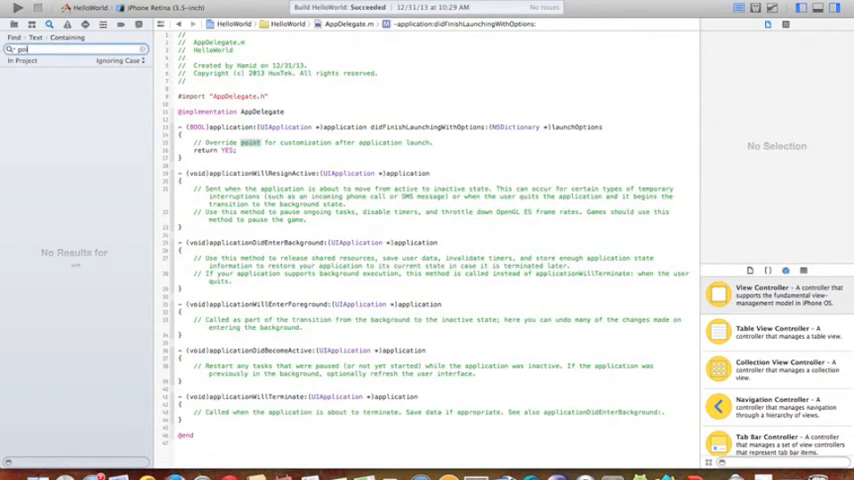
text(point)
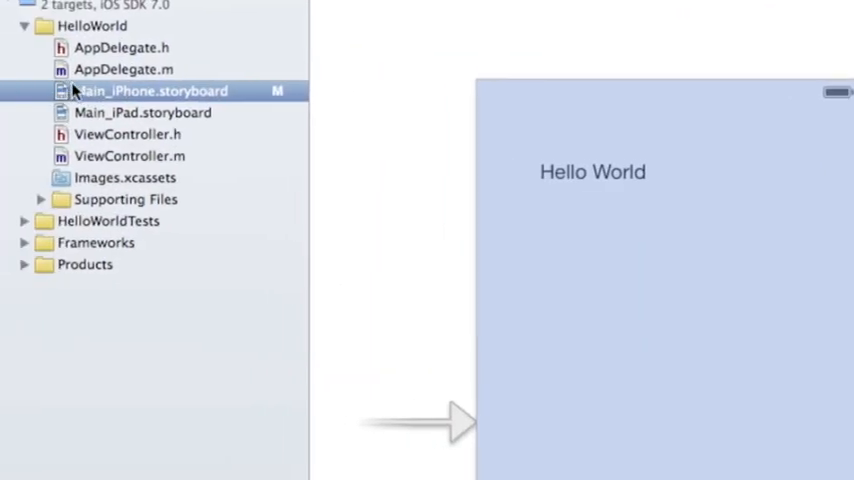
mouse_move(175, 90)
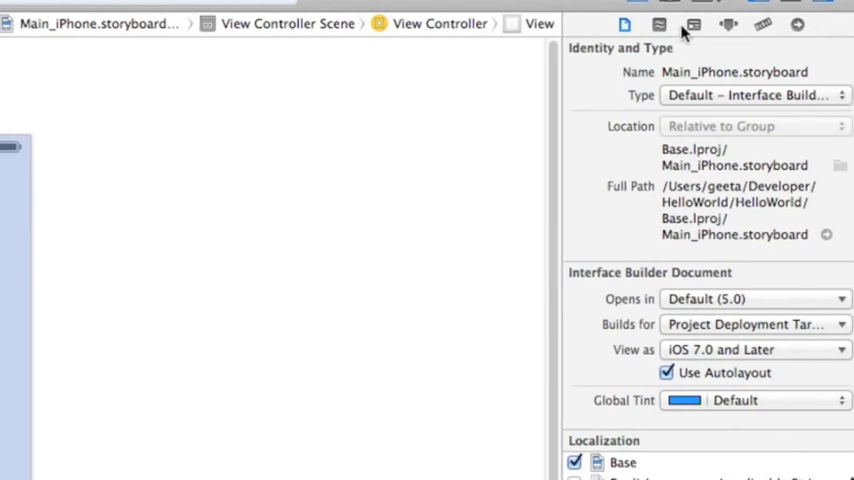
mouse_move(415, 118)
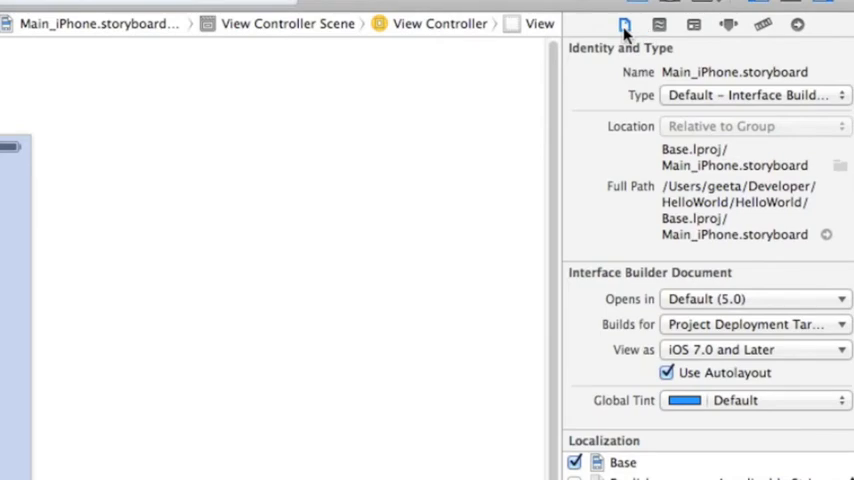
mouse_move(345, 197)
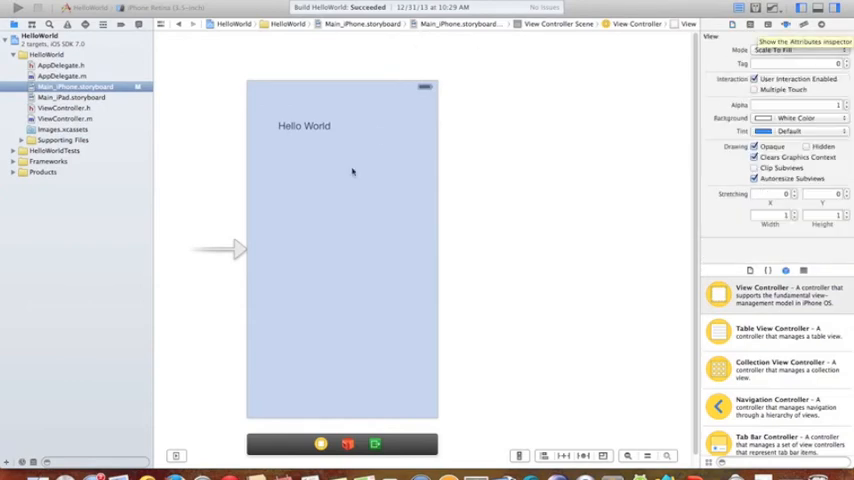
Select the Hello World label to see its plain text, default color and System 17.0 font.
click(304, 126)
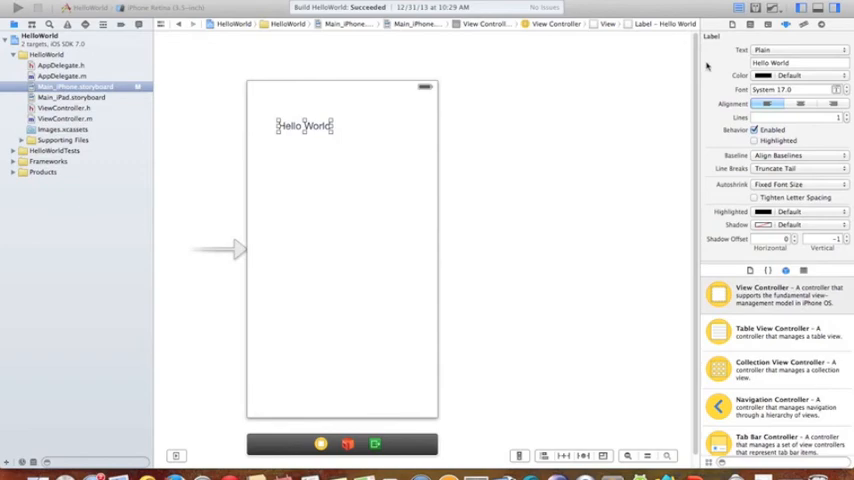
mouse_move(764, 255)
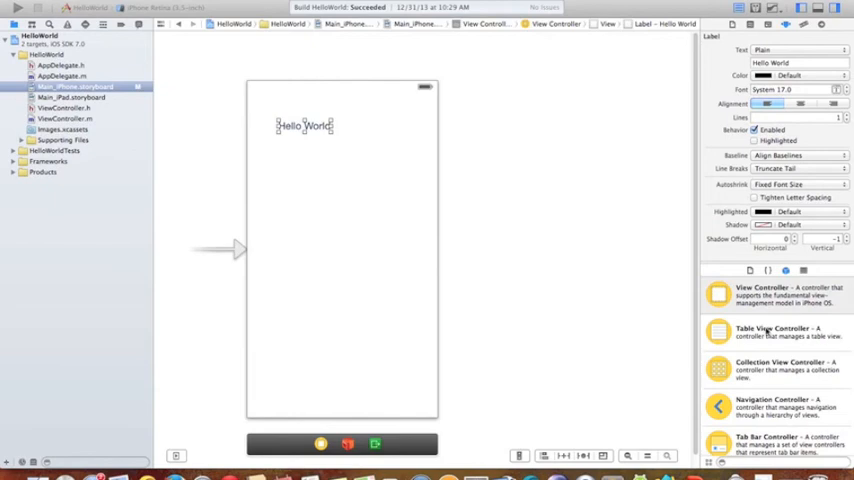
mouse_move(770, 340)
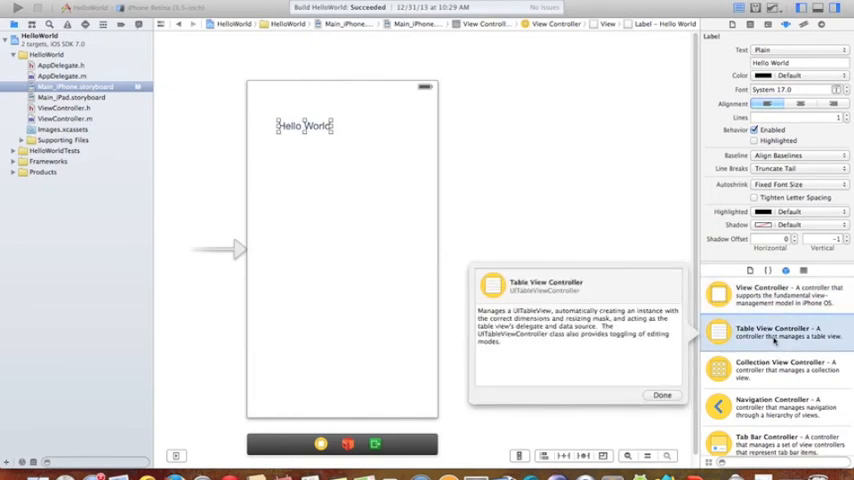
mouse_move(780, 378)
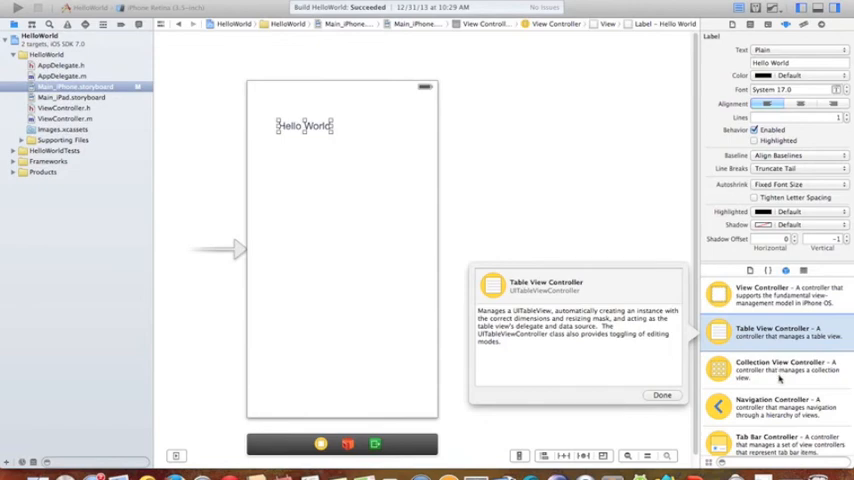
Add a Button and a segmented control below it from the Object Library.
scroll(down, 3)
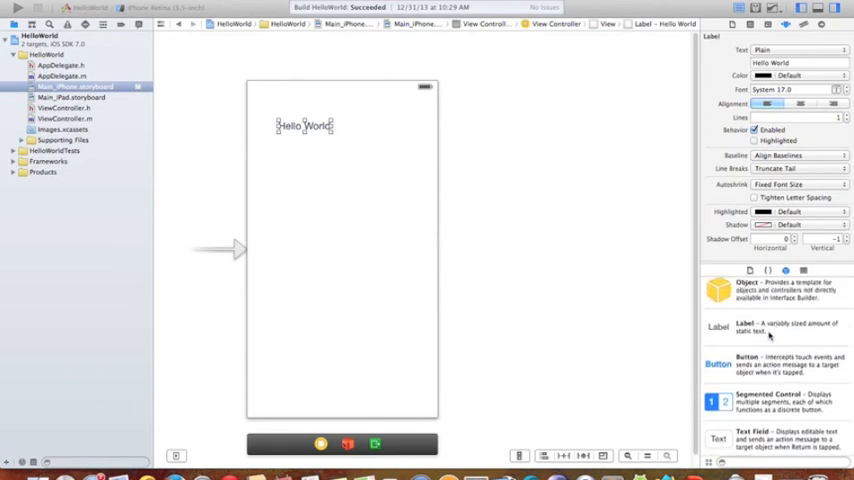
click(770, 364)
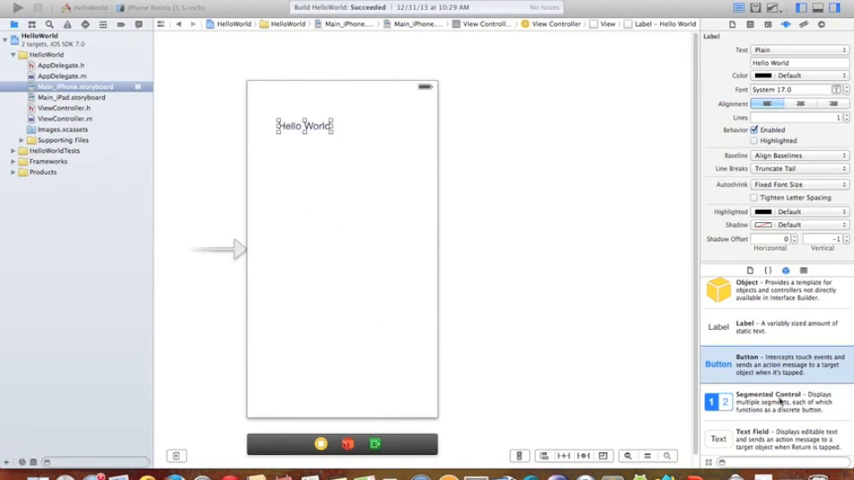
mouse_move(805, 398)
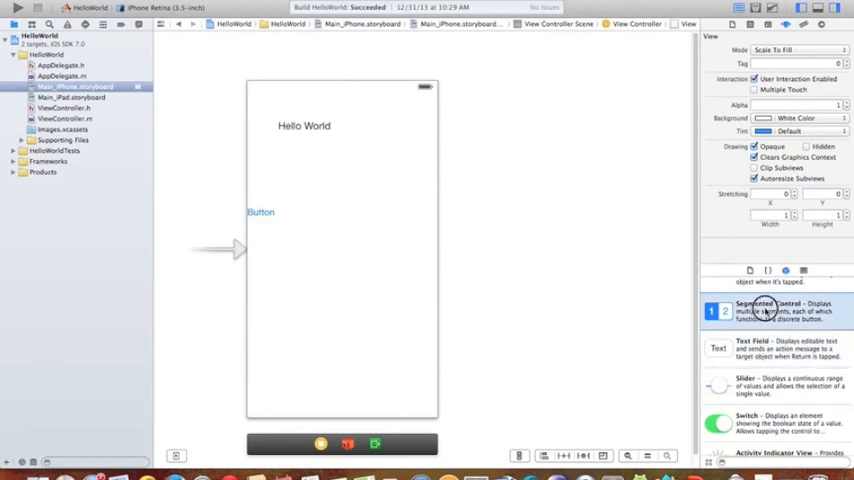
drag(765, 310, 320, 273)
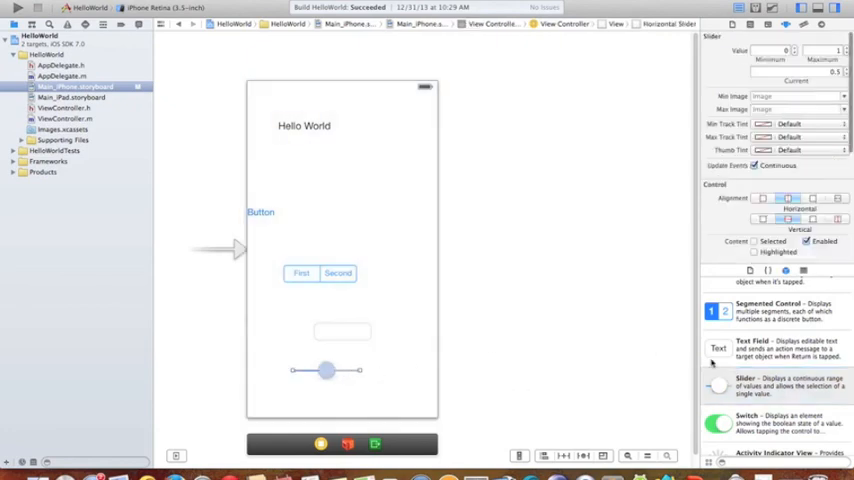
Scroll down through the Object Library.
scroll(down, 3)
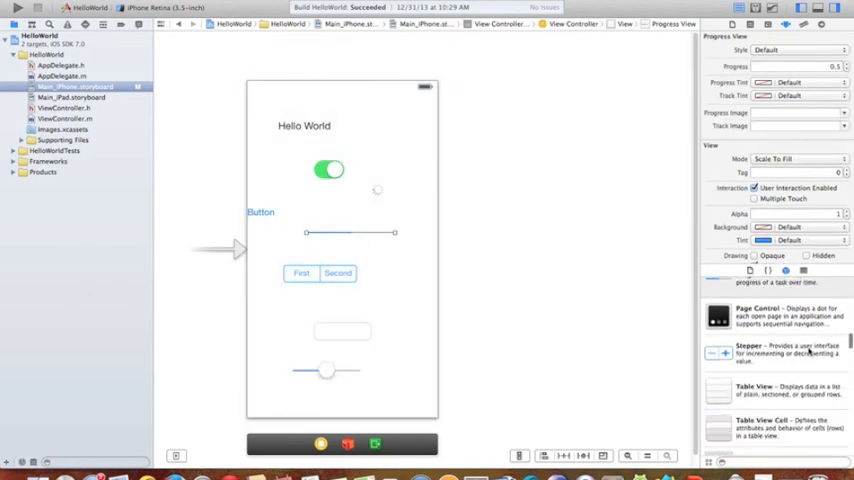
scroll(down, 3)
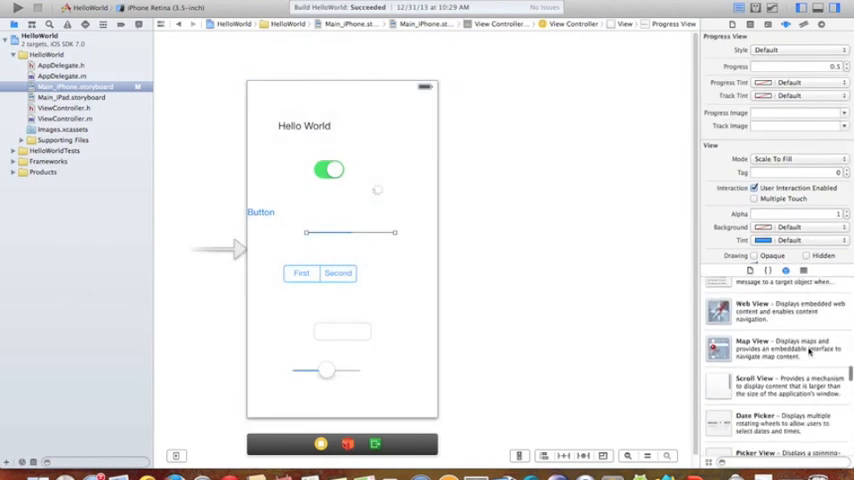
scroll(down, 3)
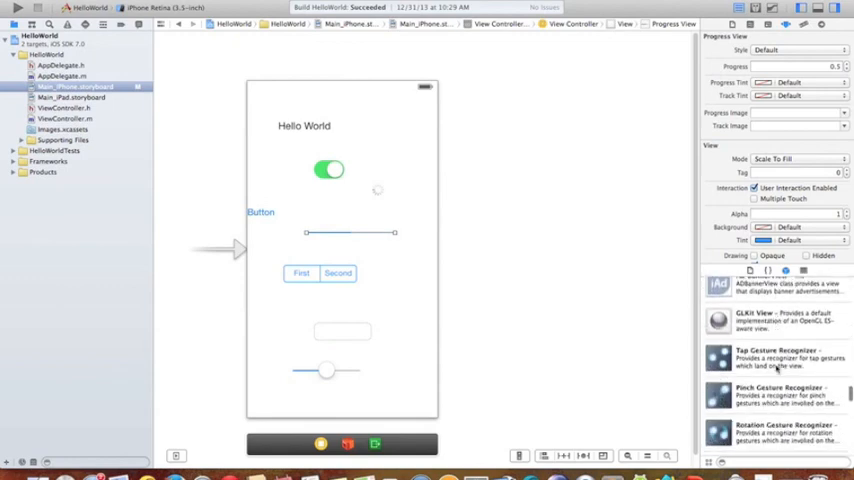